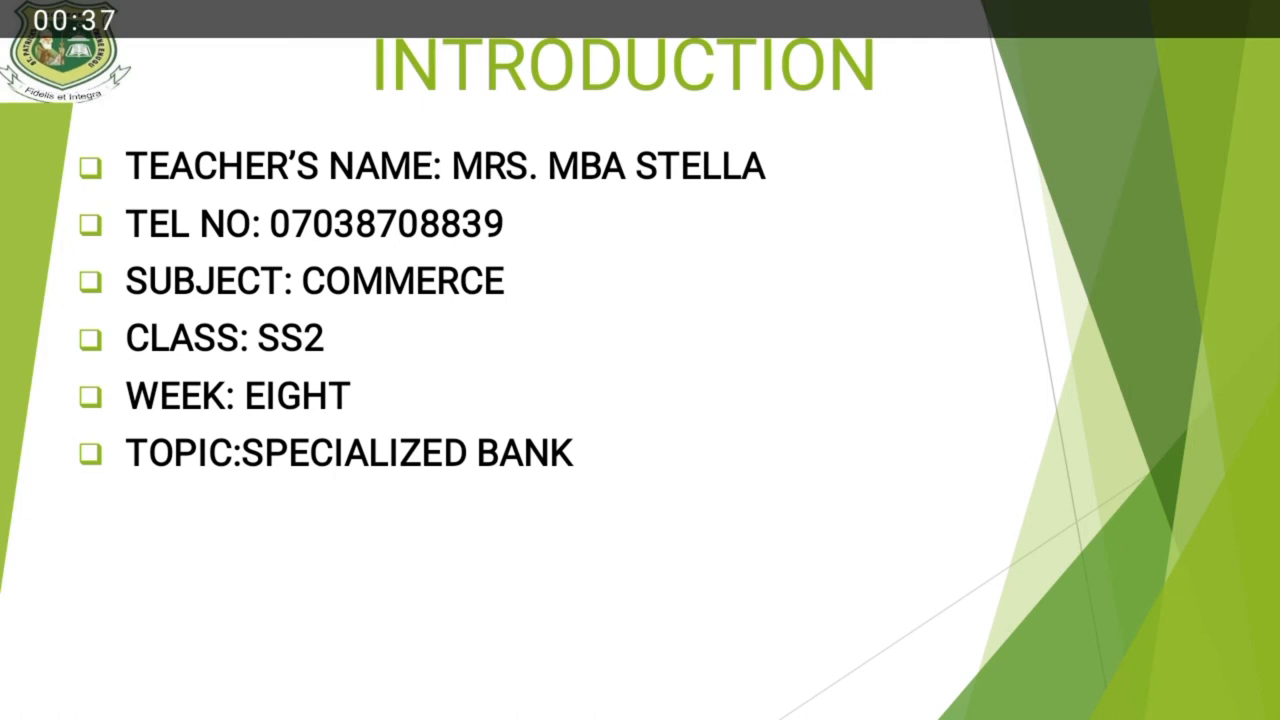
Advance the slide show from the Introduction slide to the specialized banks conclusion slide.
key(right)
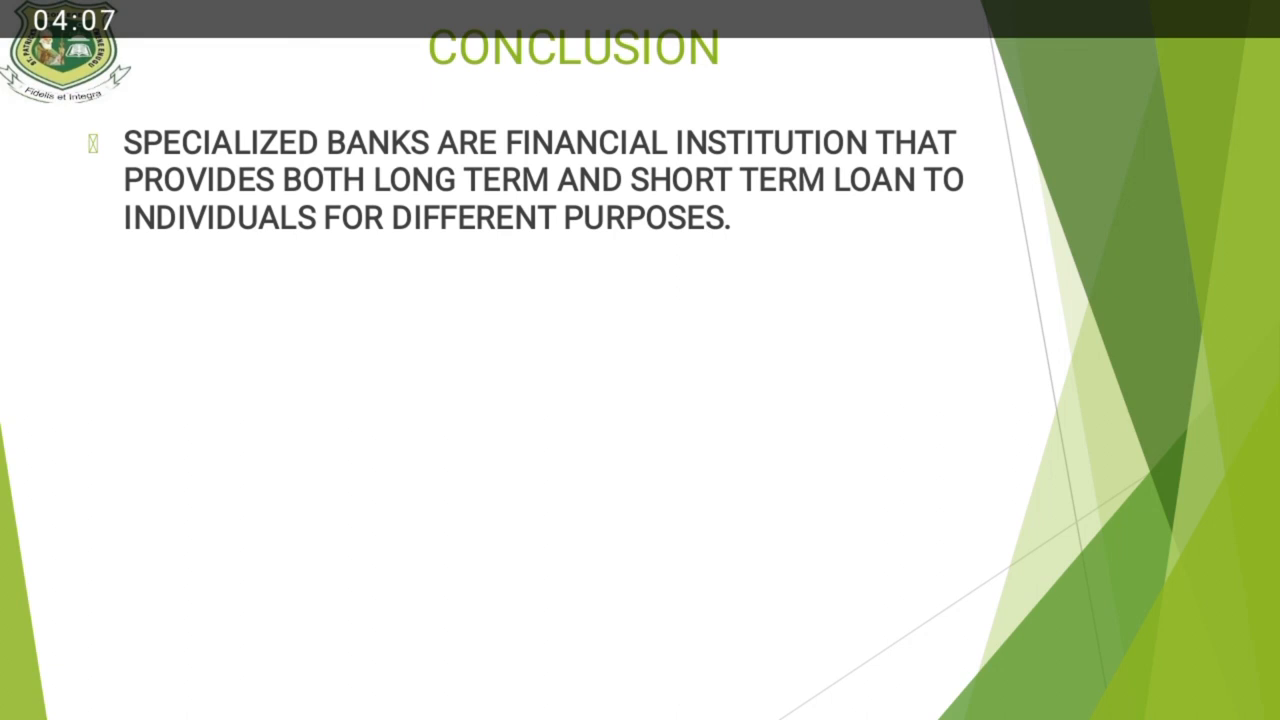
Advance to the Assignment slide on merchant, development and mortgage bank functions.
key(right)
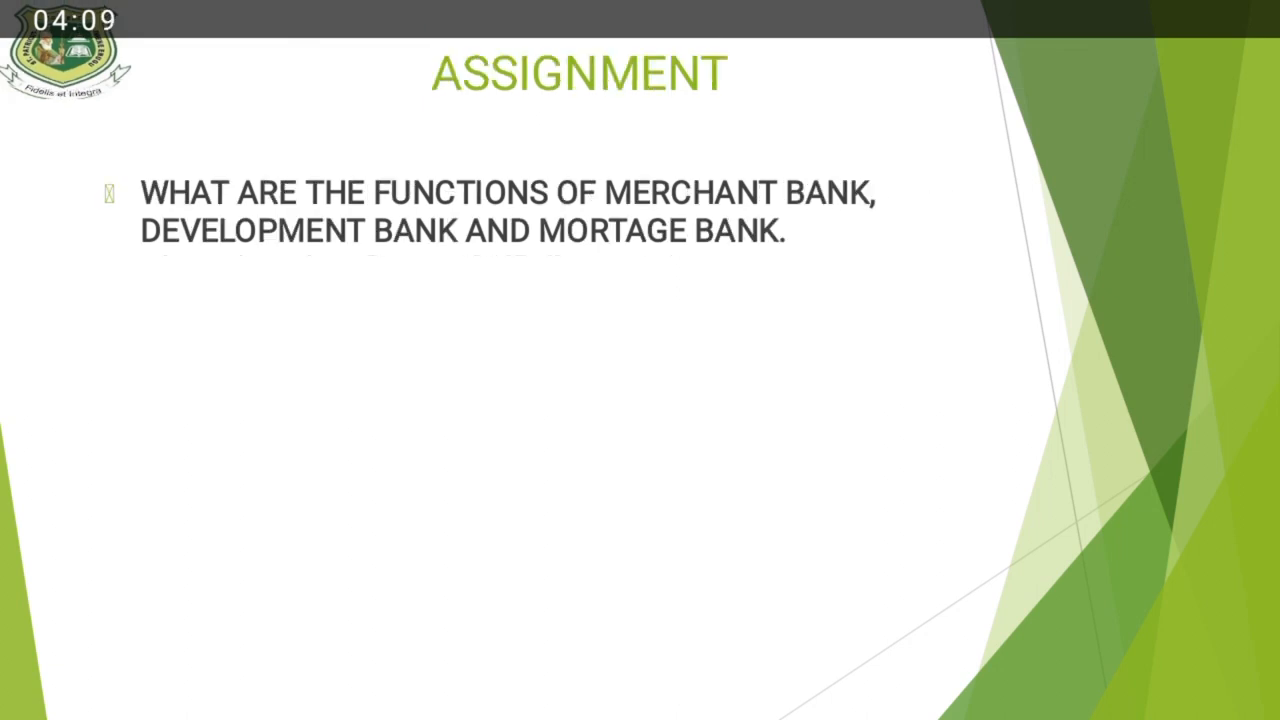